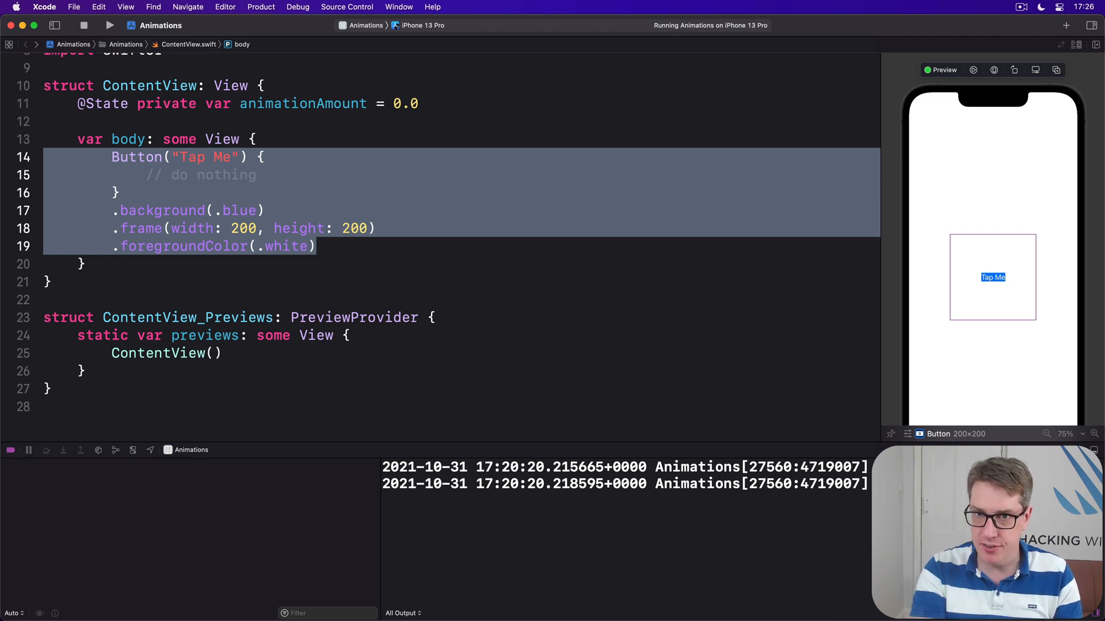
- Place .frame(width: 200, height: 200) above .background(.blue) so the square fills blue
click(442, 227)
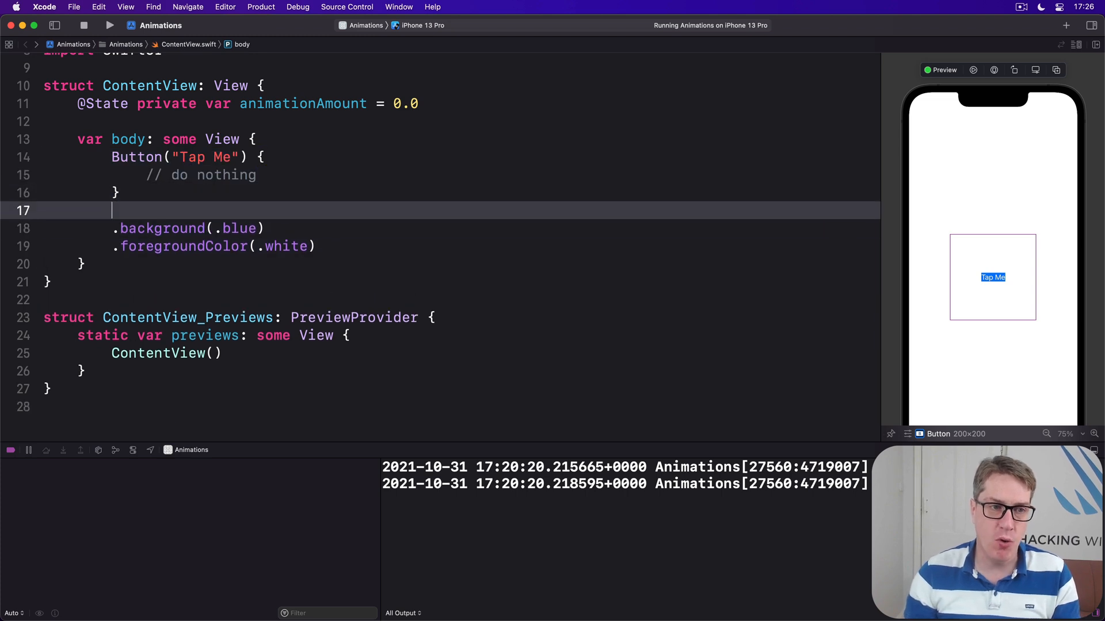
text(.frame(width: 200, height: 200))
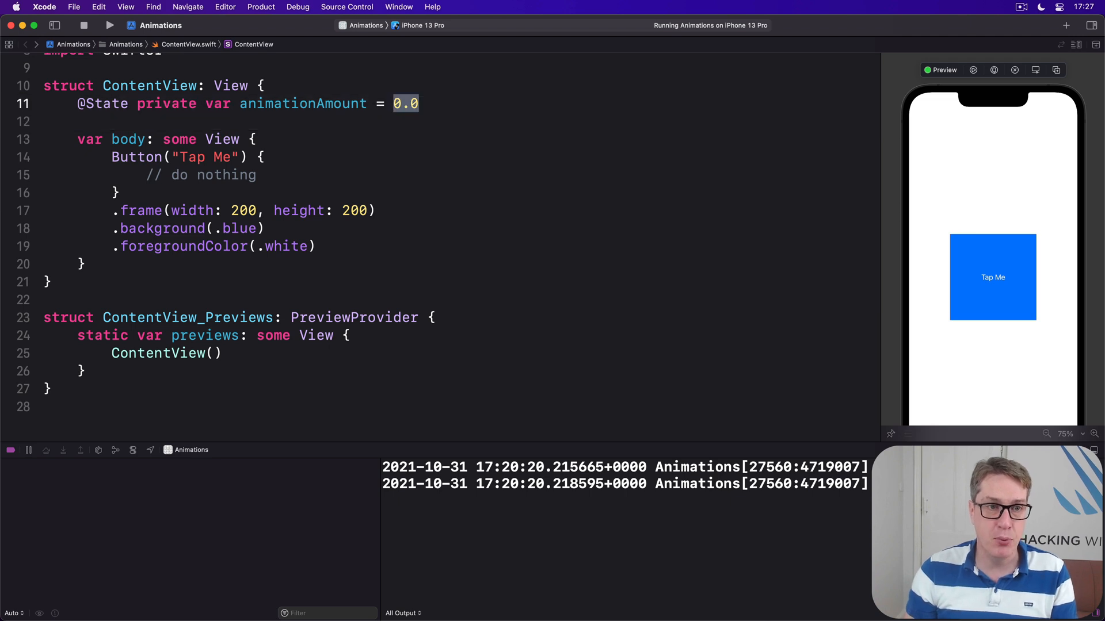
- Rename the state to enabled = false and call enabled.toggle() in the button action
text(enabl)
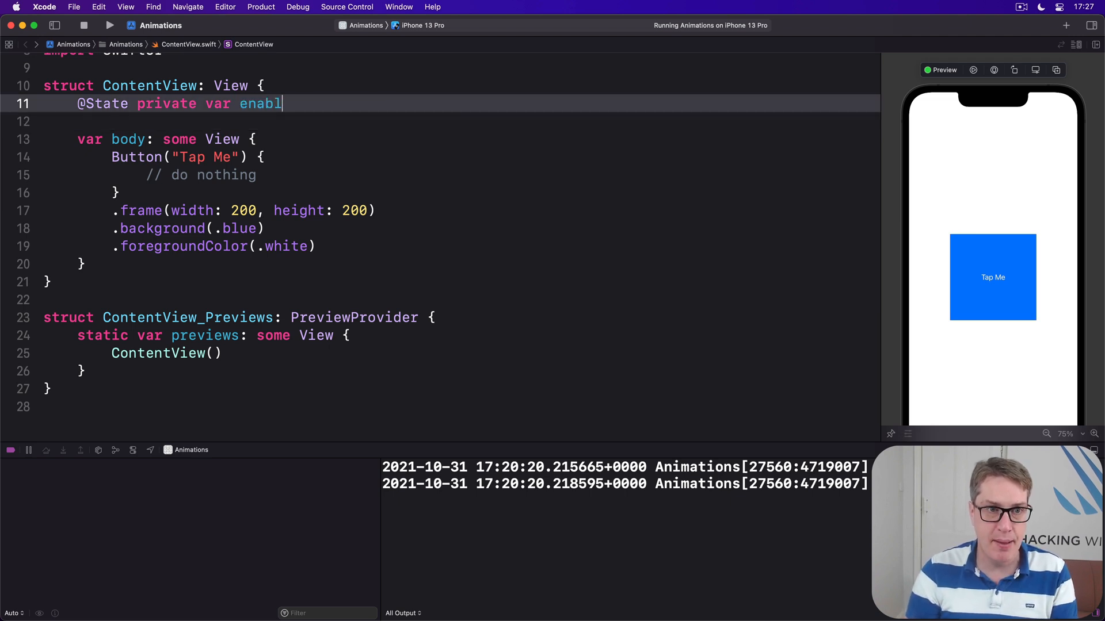
text(ed = false)
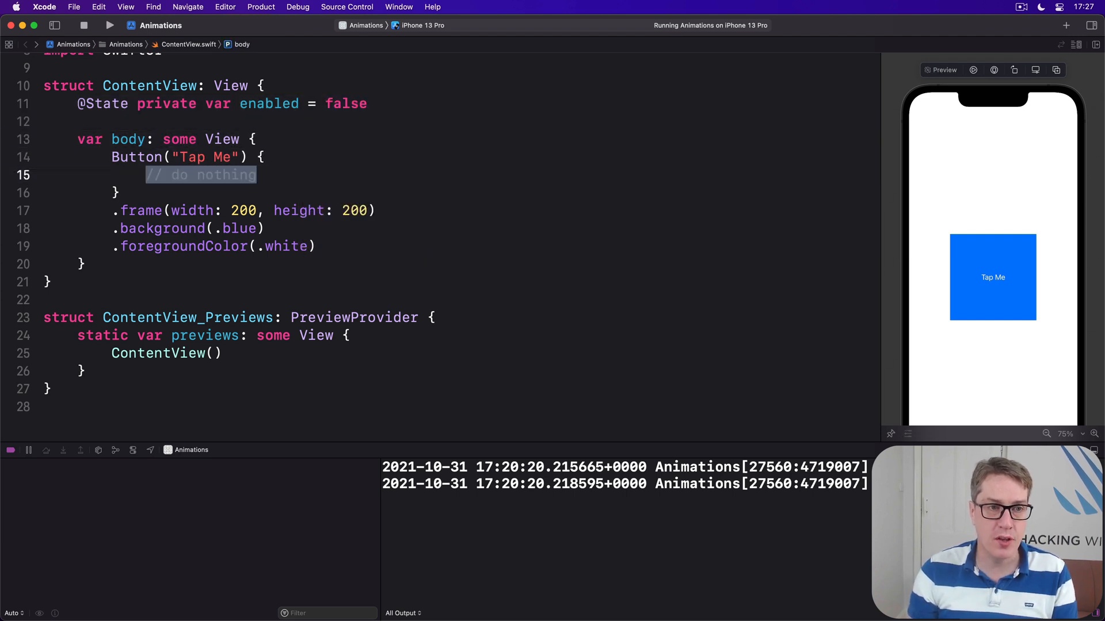
click(992, 277)
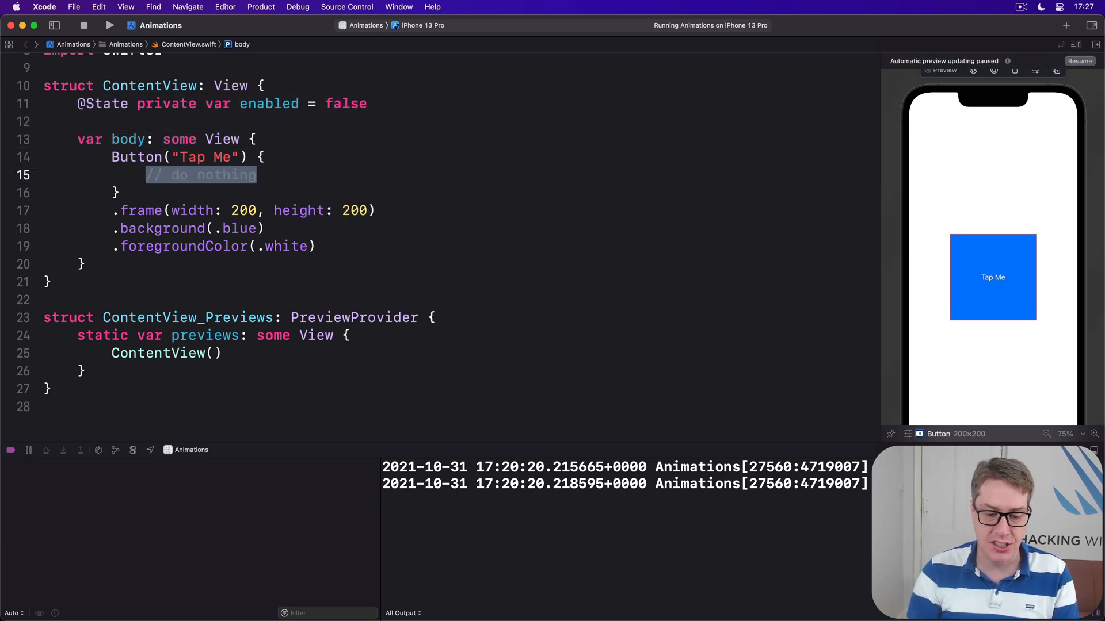
text(enabled.toggle()
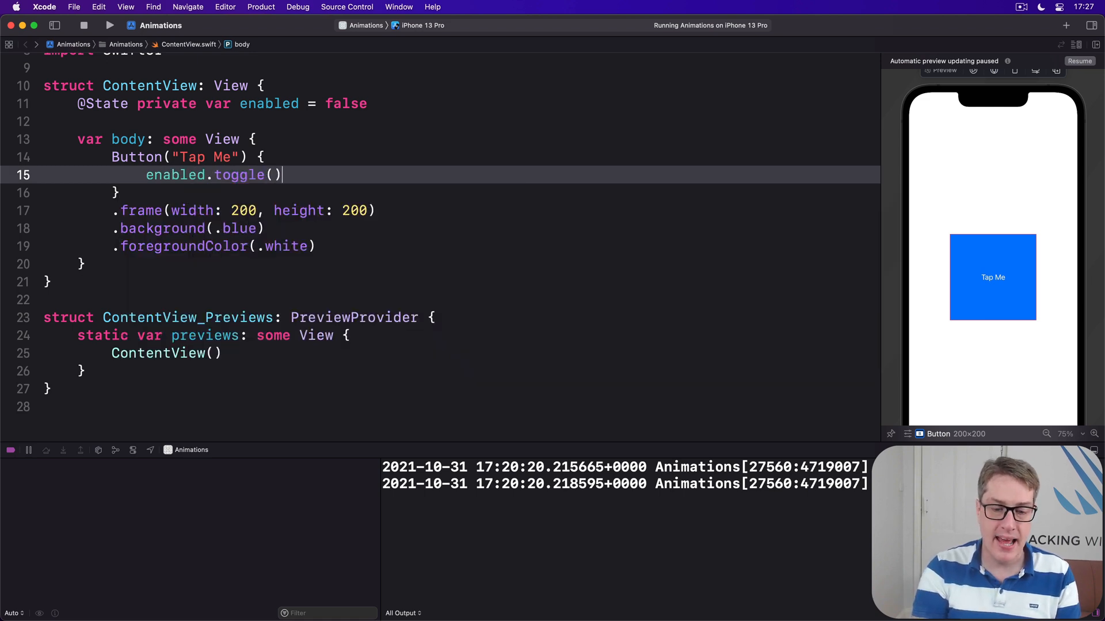
- Make the background enabled ? .blue : .red with .animation(.default, value: enabled)
click(225, 228)
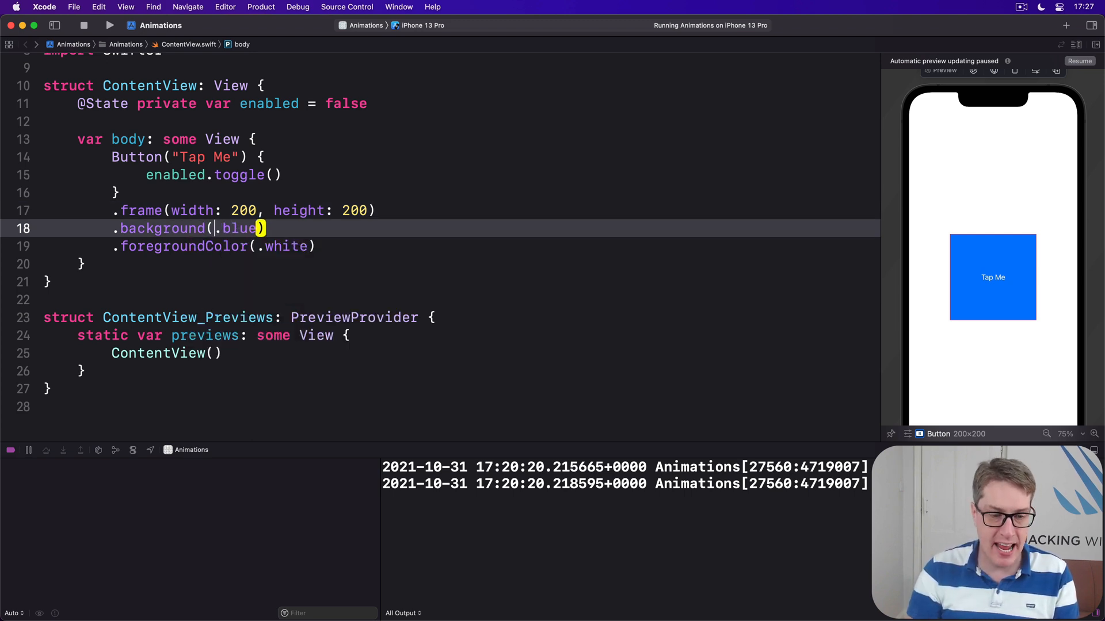
text(enabled ?)
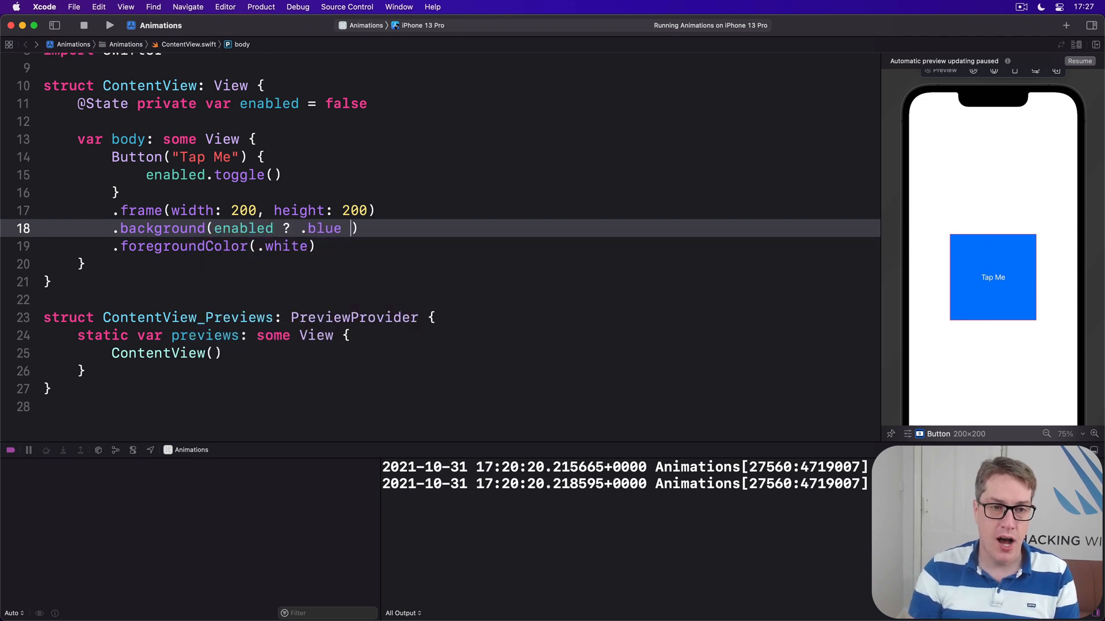
text(: .red)
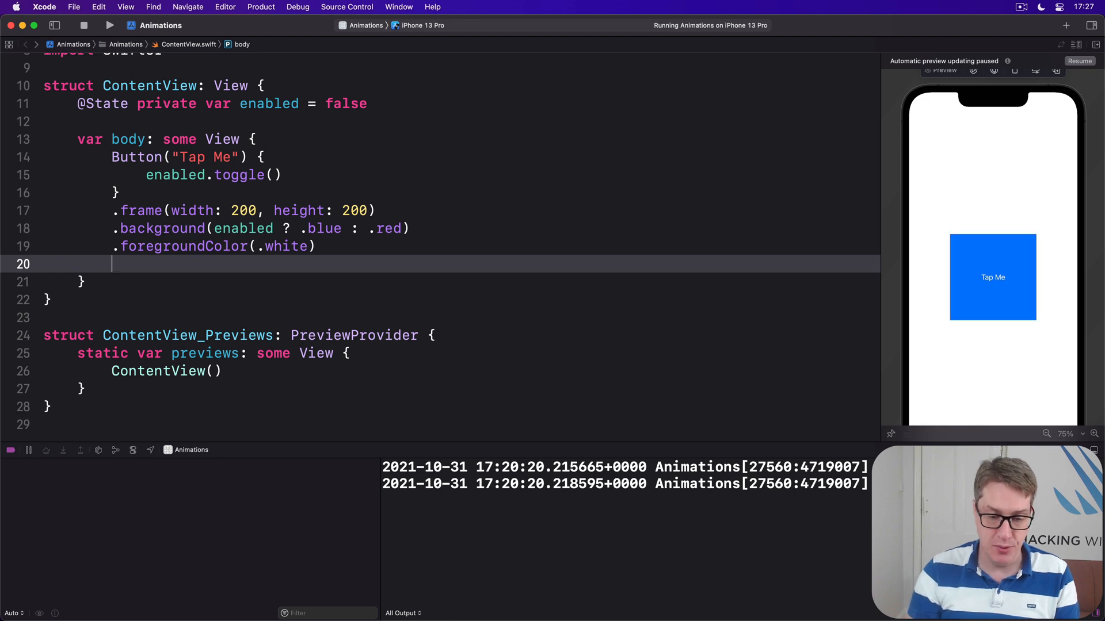
text(.animation()
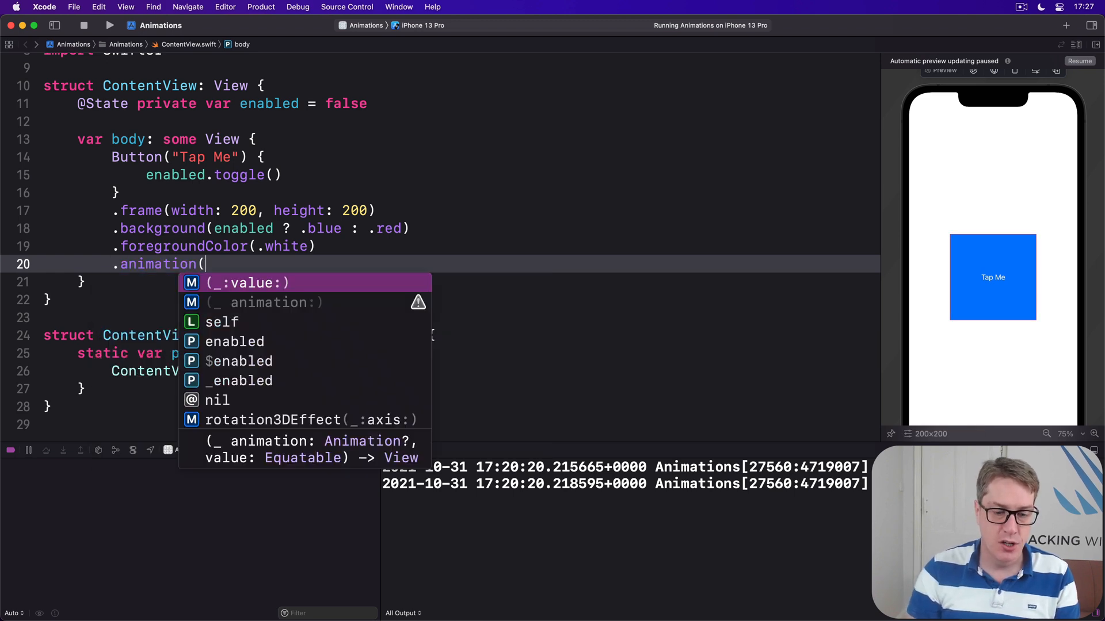
text(.defult, value: enabled)
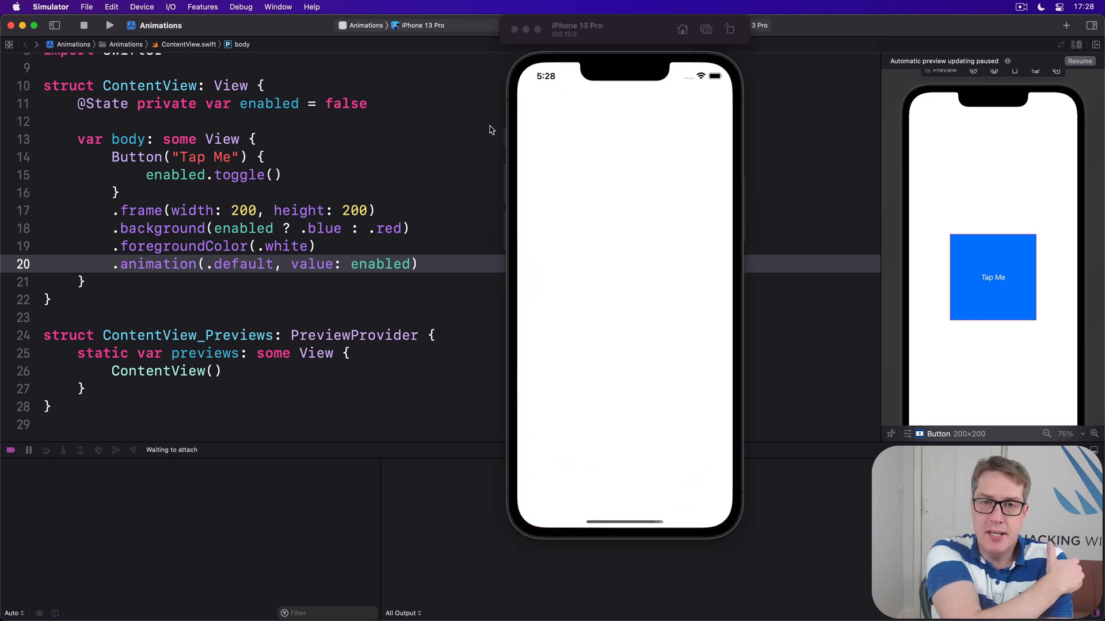
- Tap the Tap Me button repeatedly to watch the square animate between red and blue
click(623, 299)
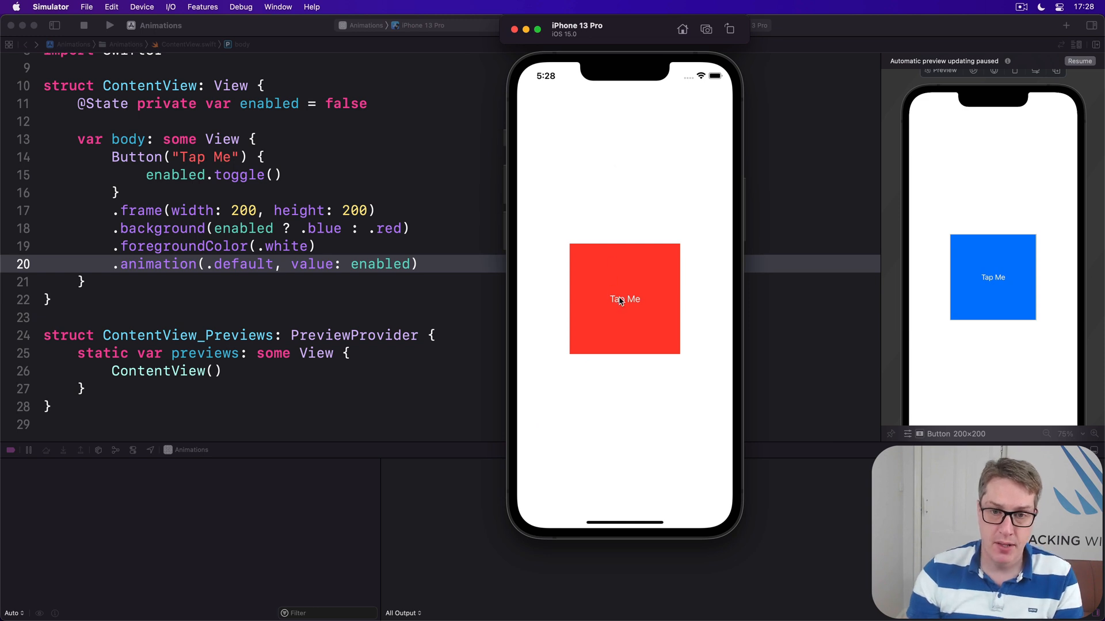
click(624, 299)
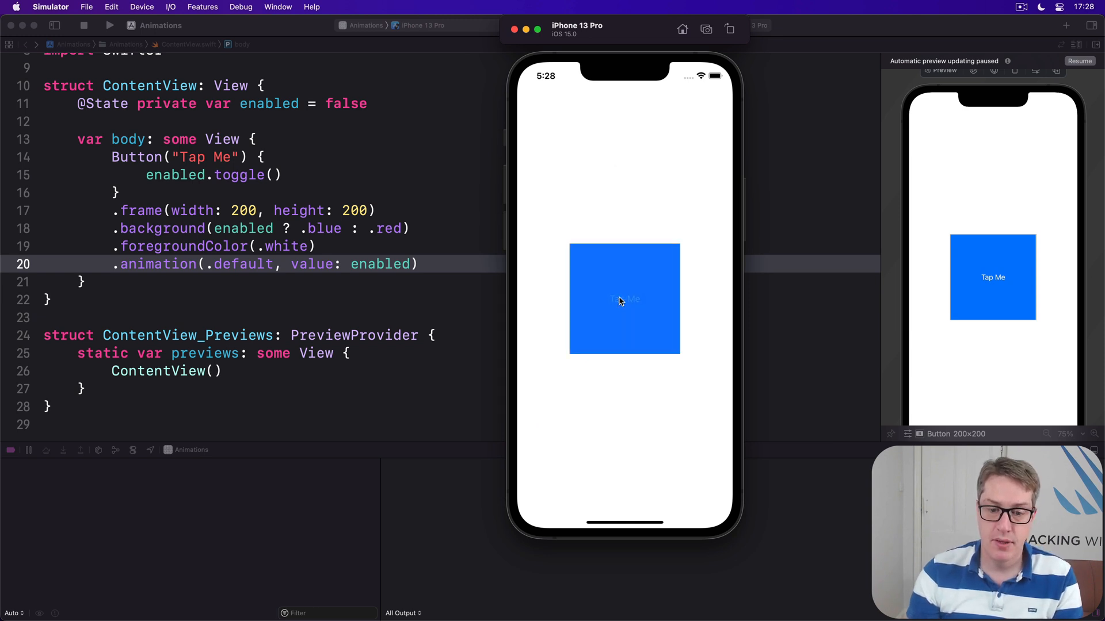
click(624, 299)
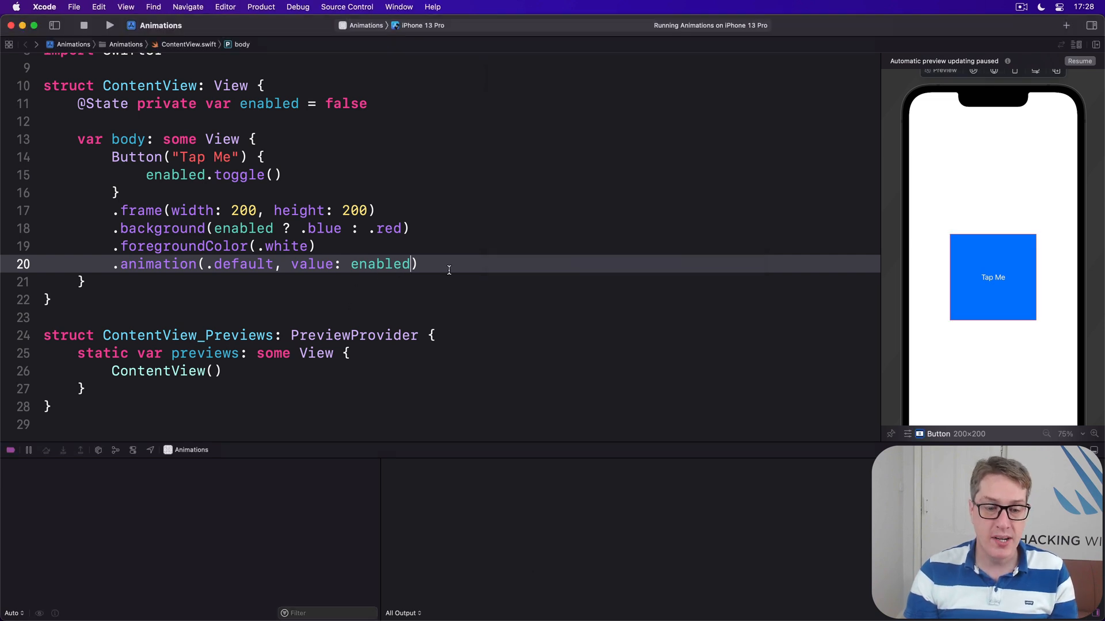
- Add .clipShape(RoundedRectangle(cornerRadius: enabled ? 60 : 0)) after the animation modifier
triple_click(264, 265)
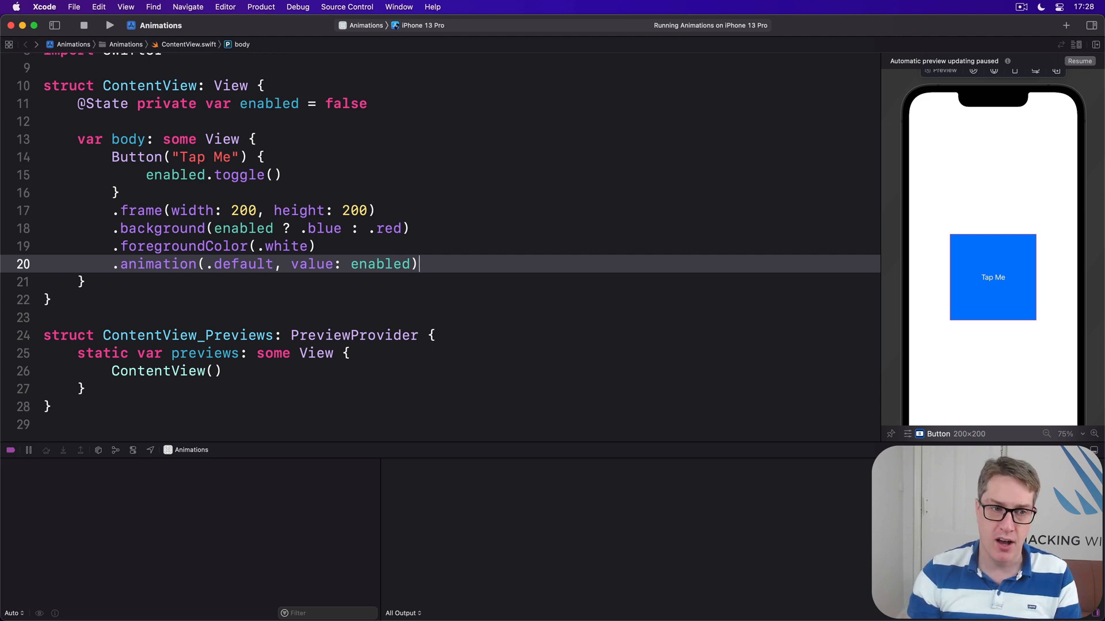
text(.c)
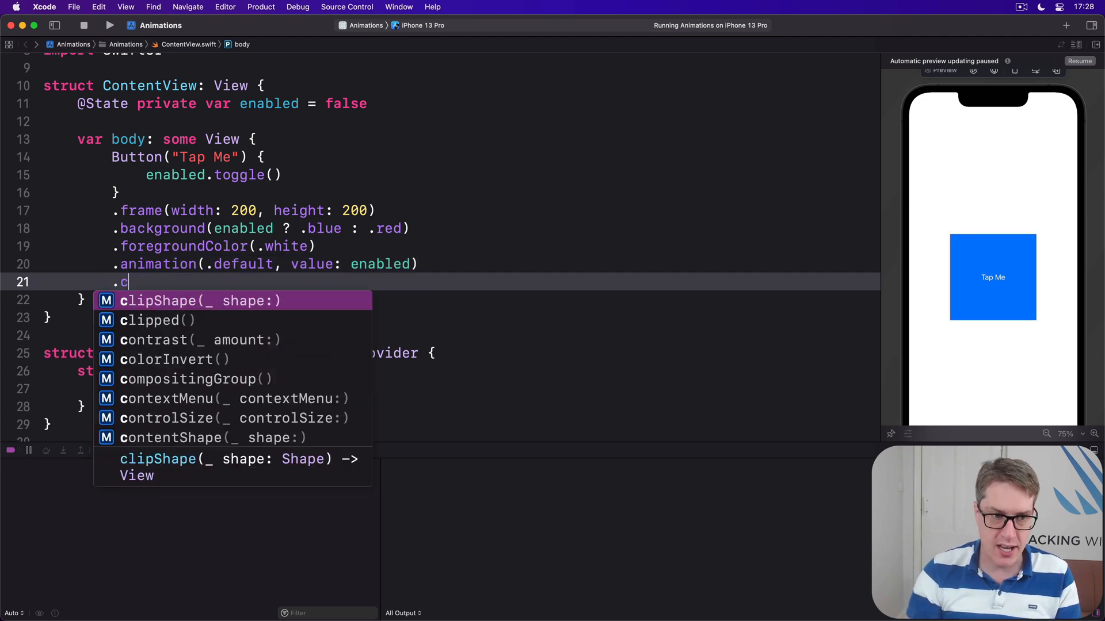
text(lipShape(Round)
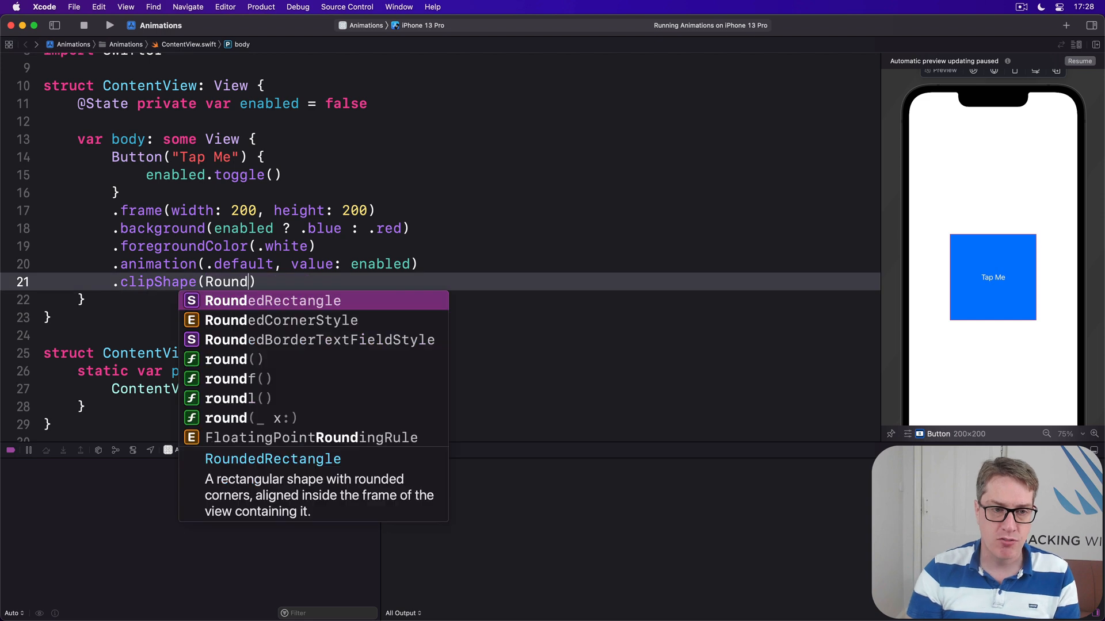
click(273, 300)
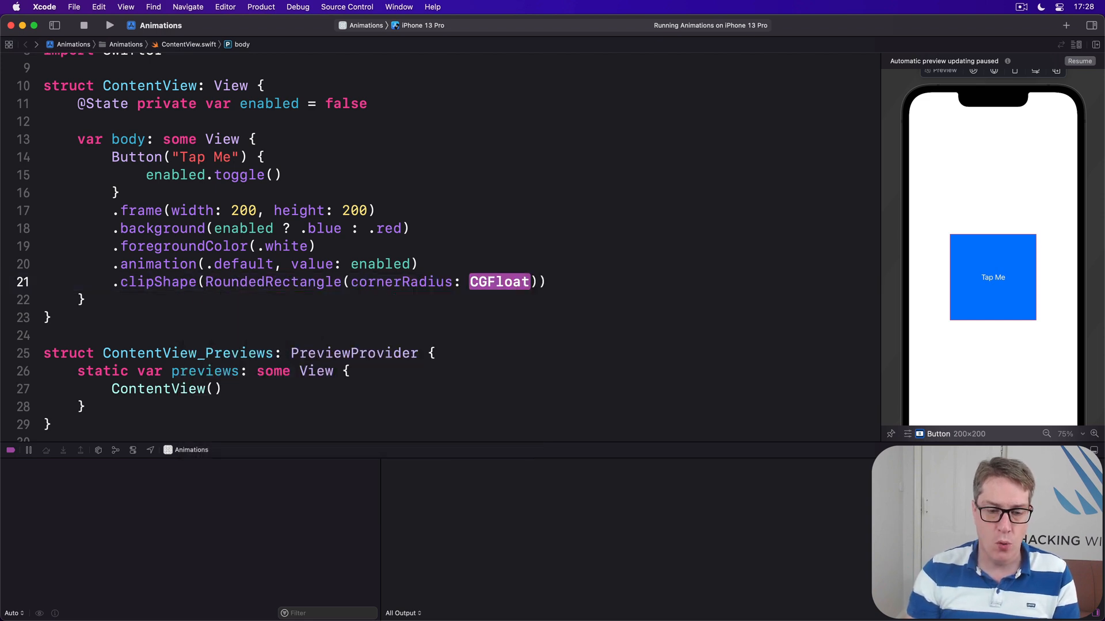
text(enabled ? 60)
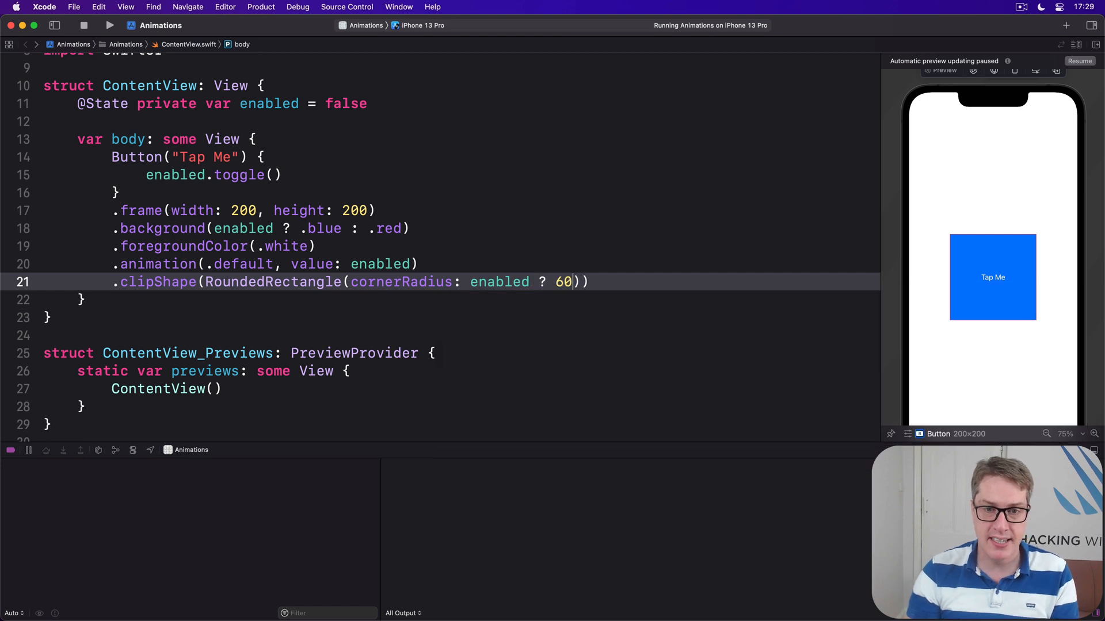
text(: 0)
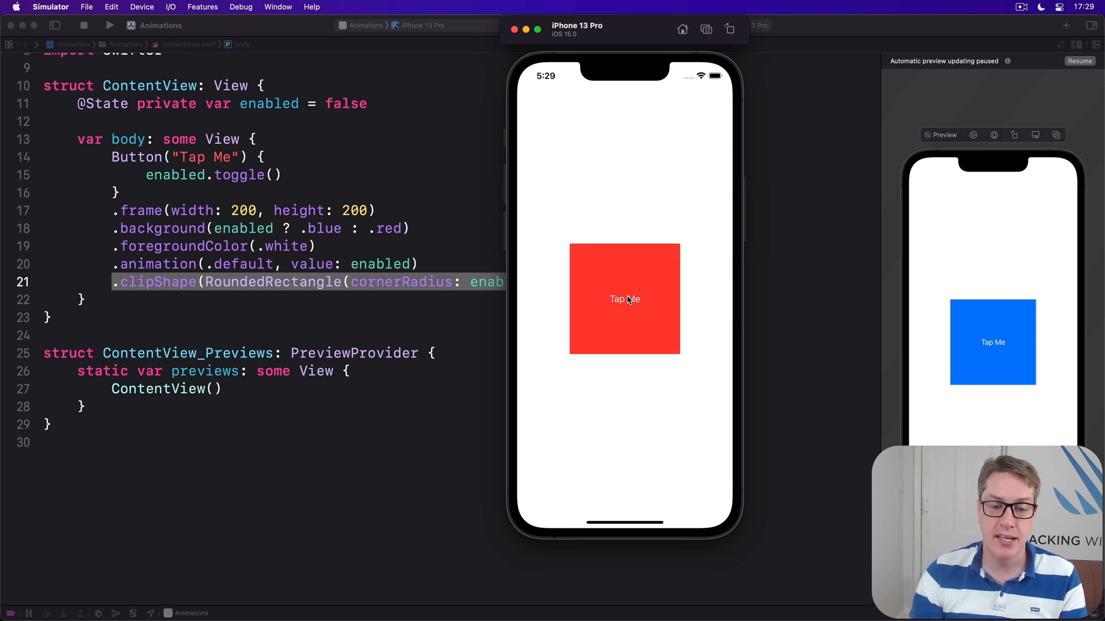
- Toggle the button between the red square and the blue rounded shape a few times
click(623, 299)
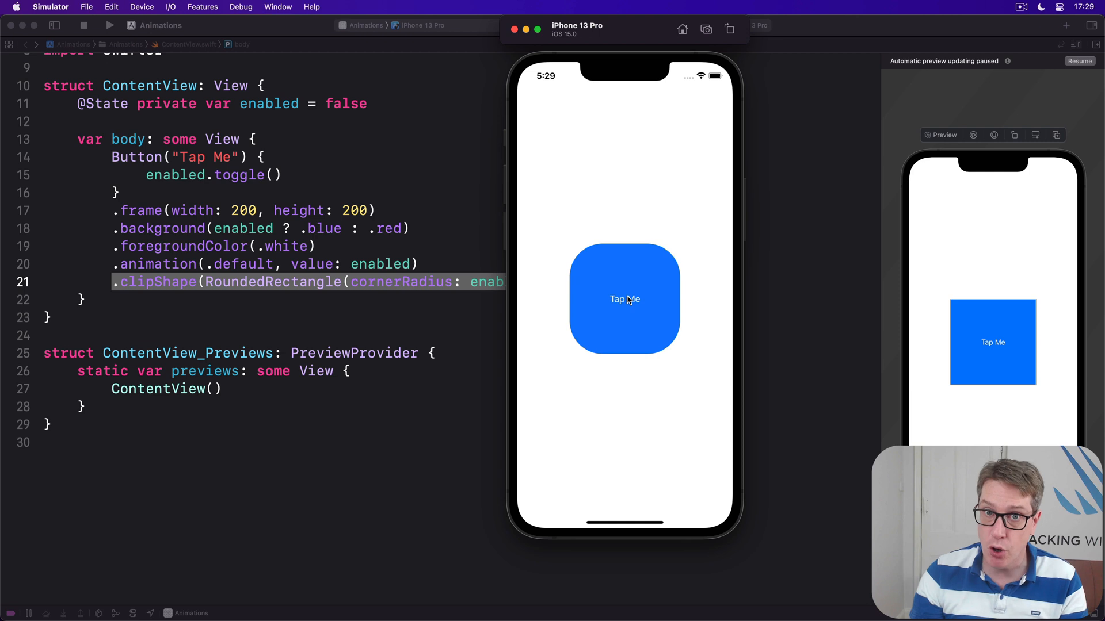
click(624, 298)
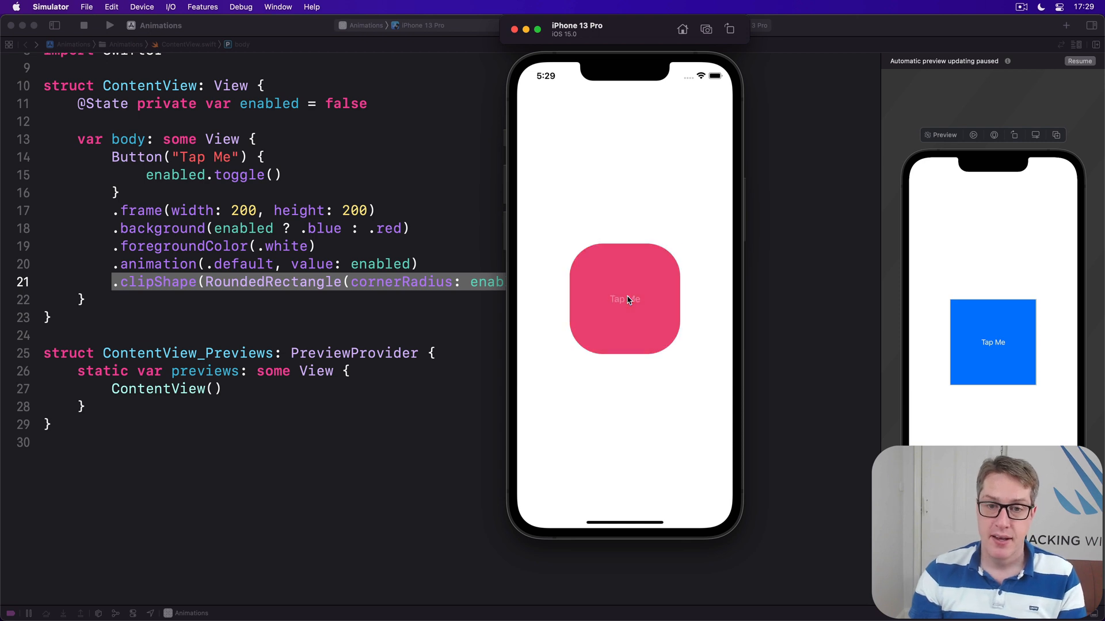
click(624, 299)
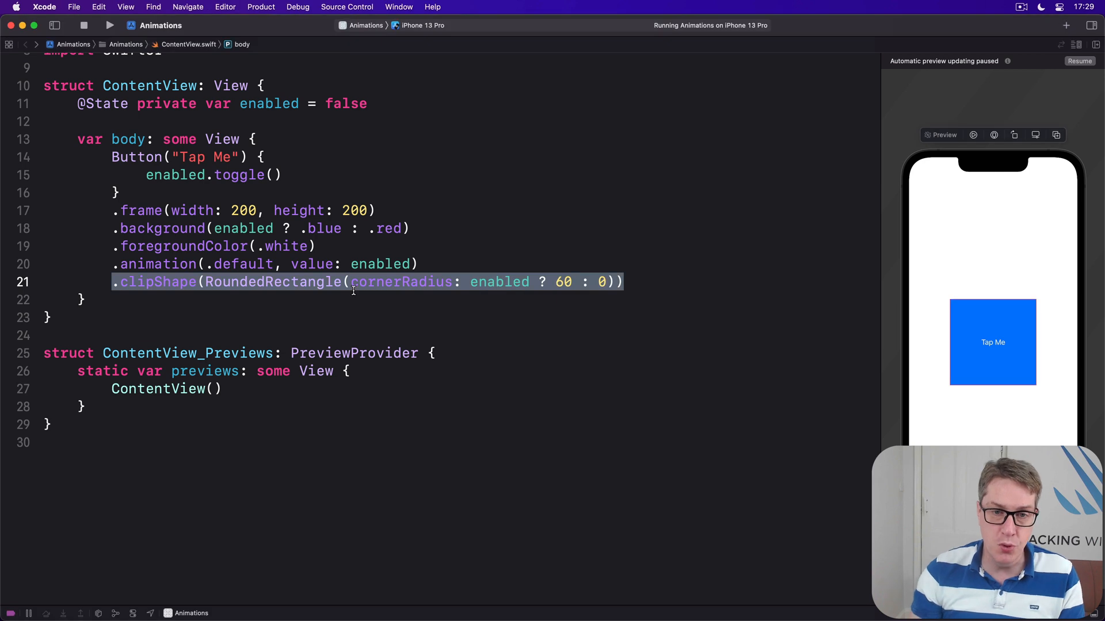
- Move the .clipShape line above .animation(.default, value: enabled) and rerun
key(Backspace)
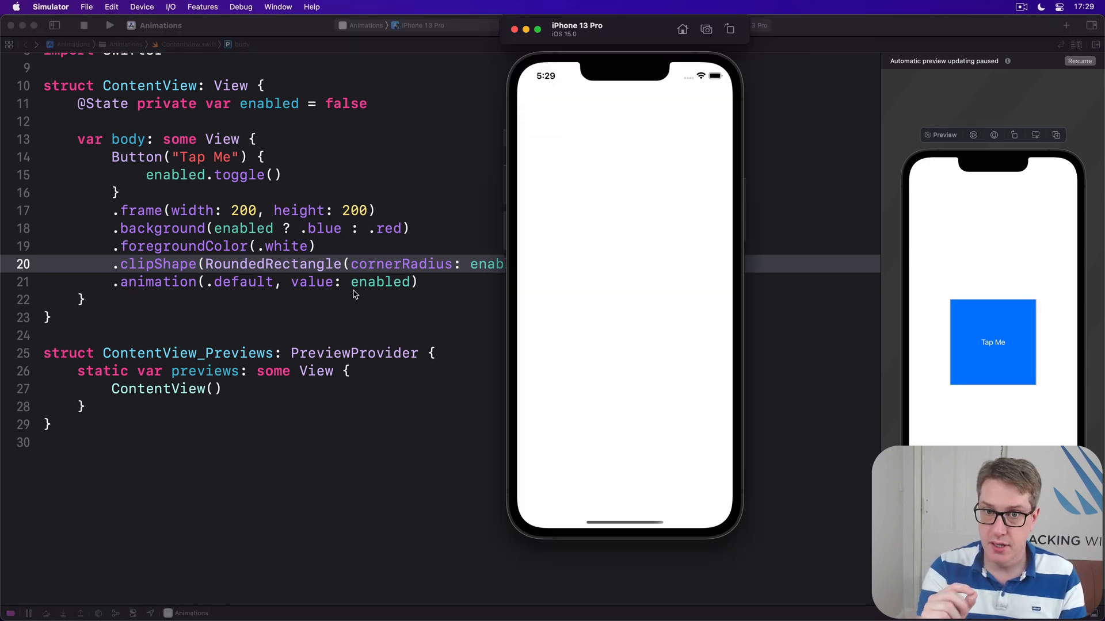
- Tap the button to see the corner change animate along with the colour
click(624, 299)
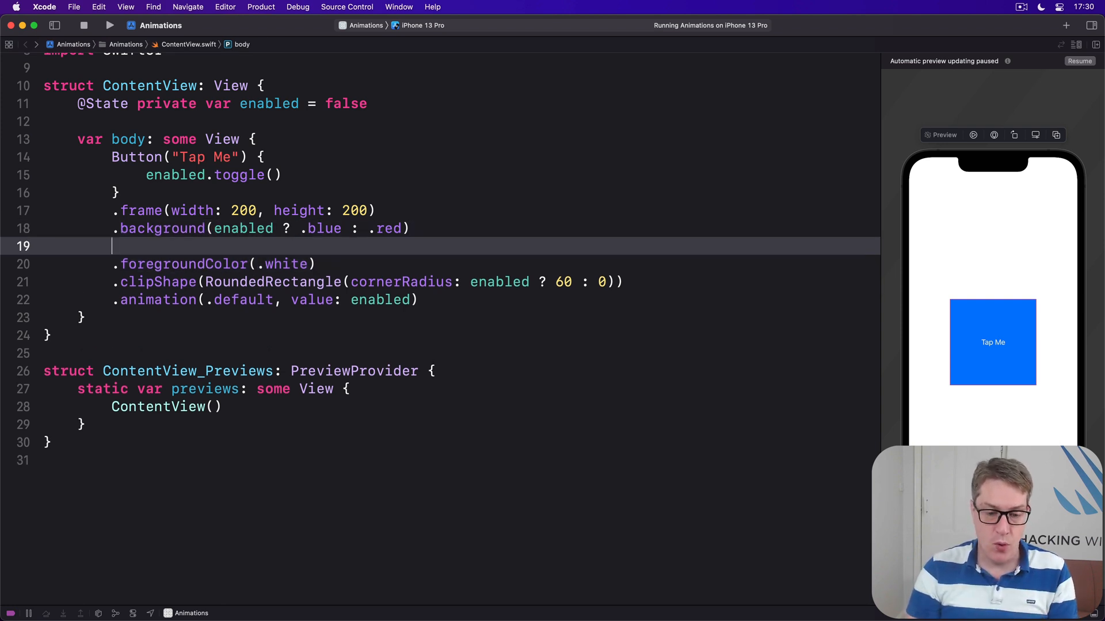
- Give .background its own .animation(.default, value: enabled) modifier
text(.animation(e)
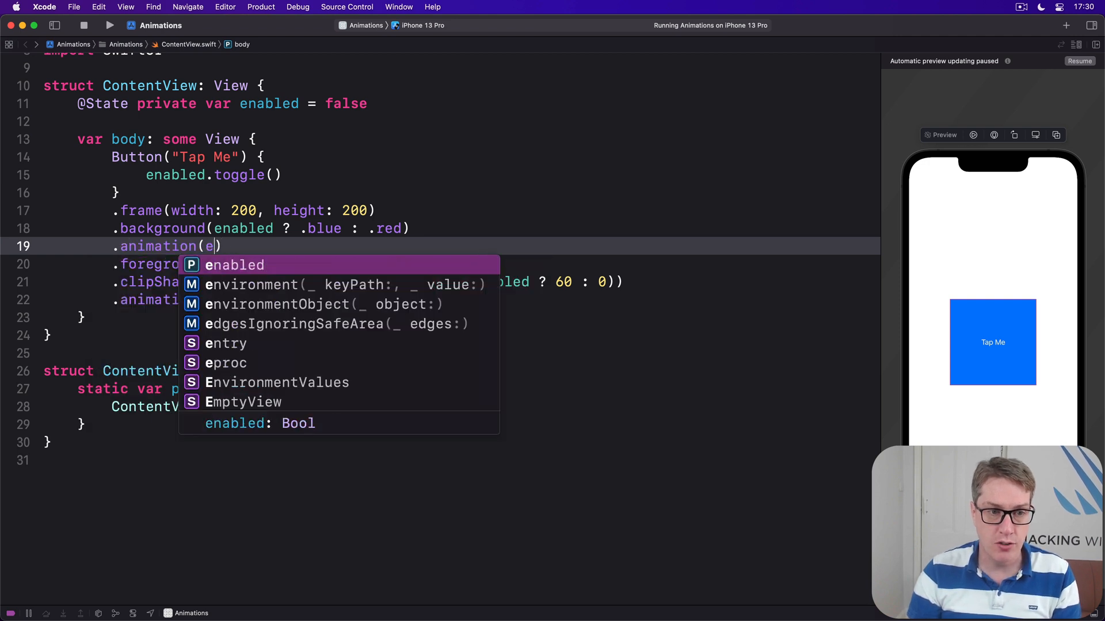
text(.default, vaku)
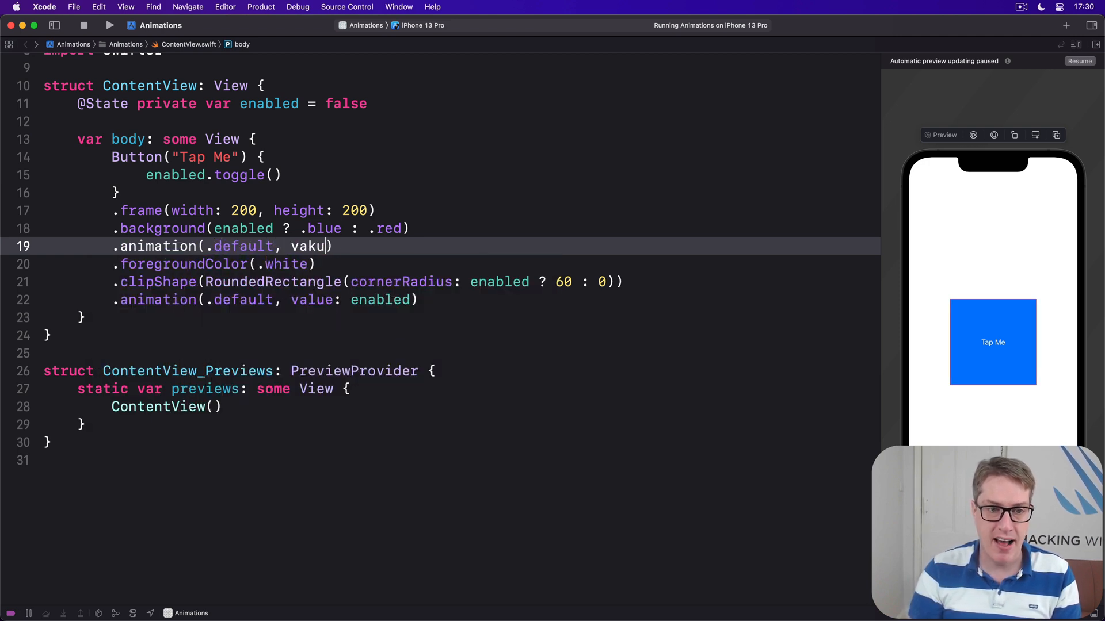
text(value: enabled)
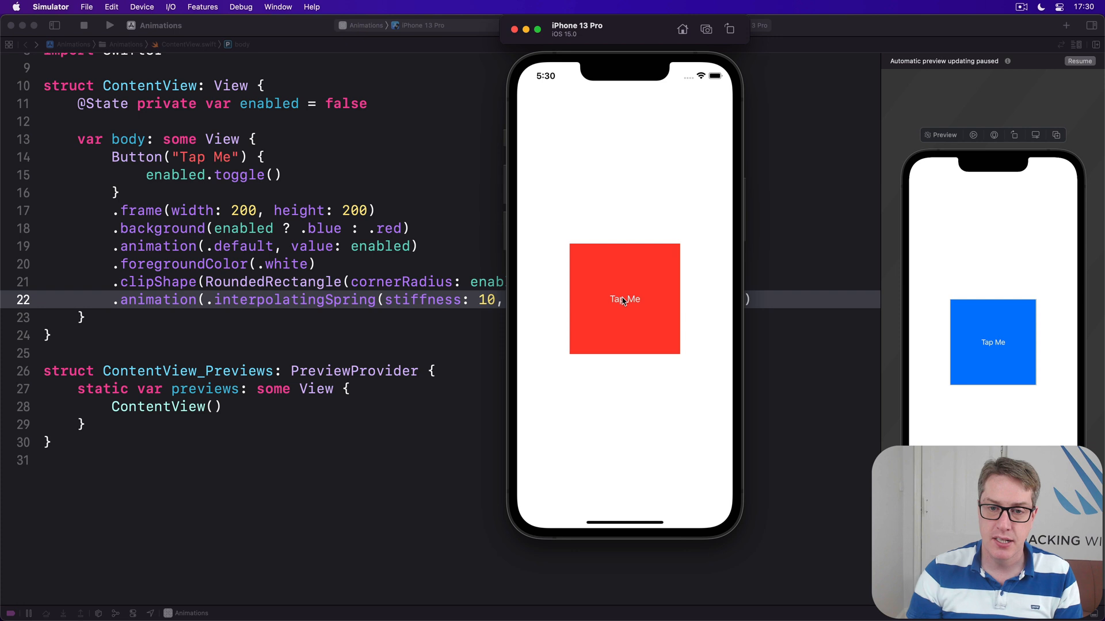
- Tap the button to compare the colour's default animation with the springy corners
click(623, 299)
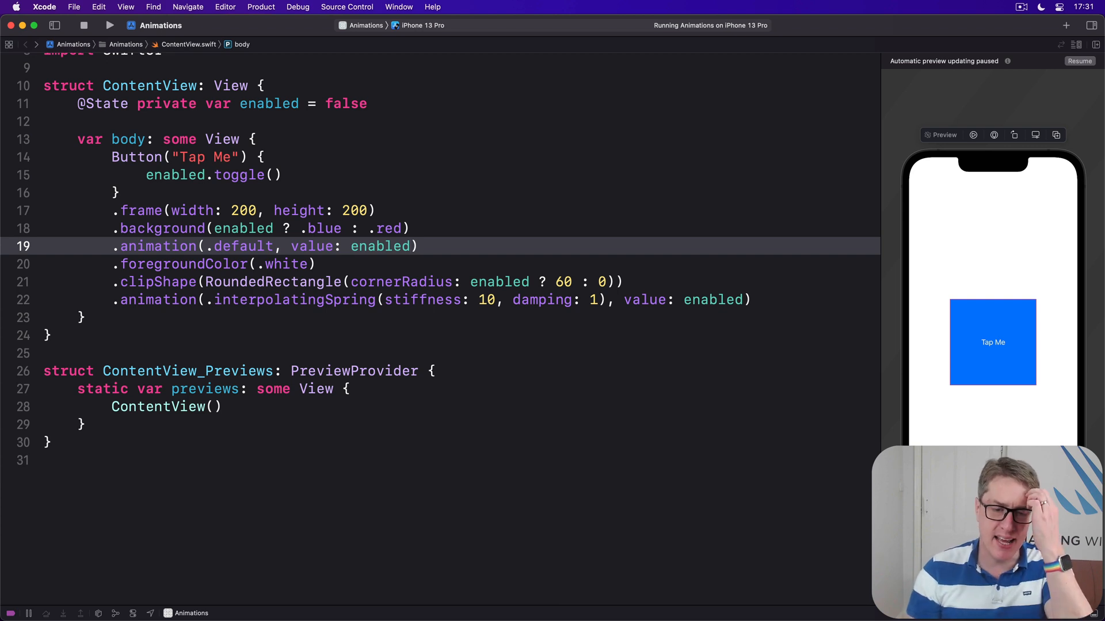
- Replace the colour animation's .default with nil so the colour change stops animating
click(411, 247)
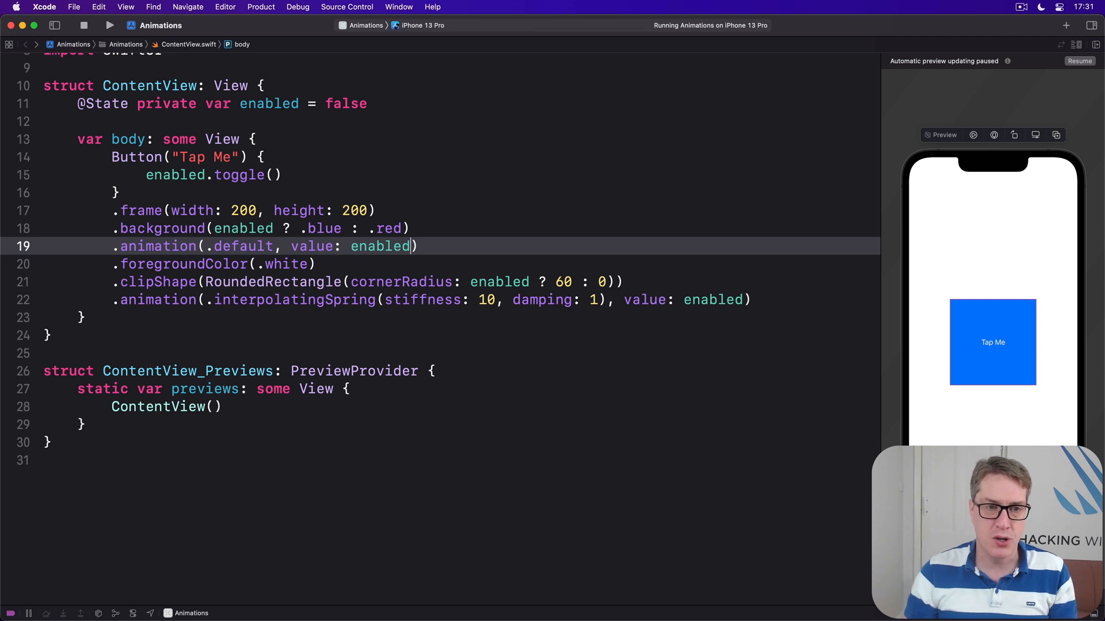
double_click(243, 247)
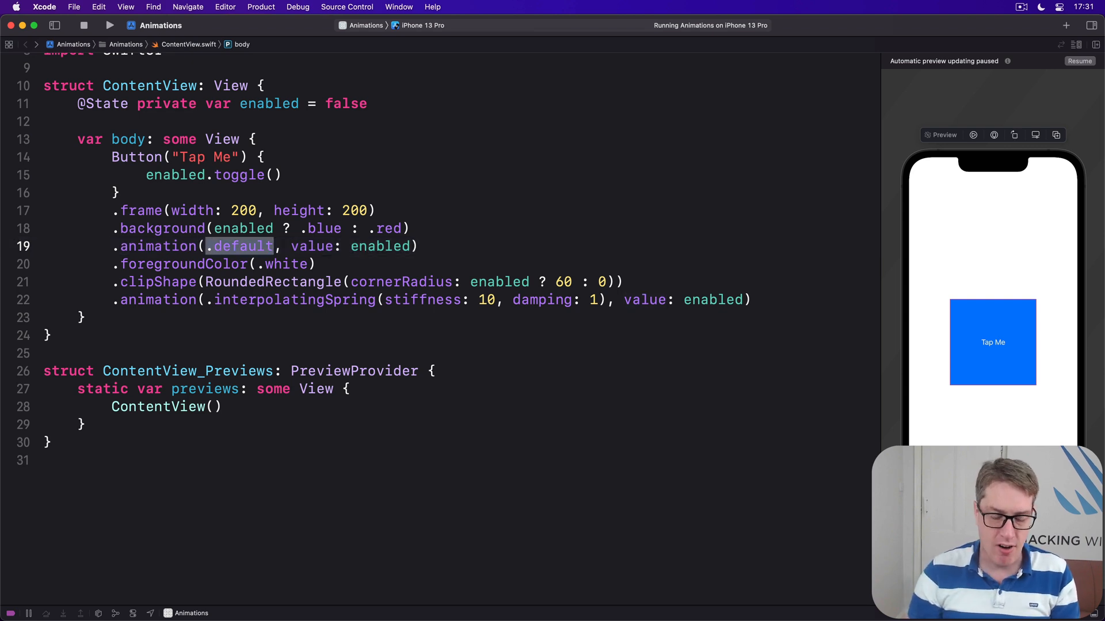
text(nil)
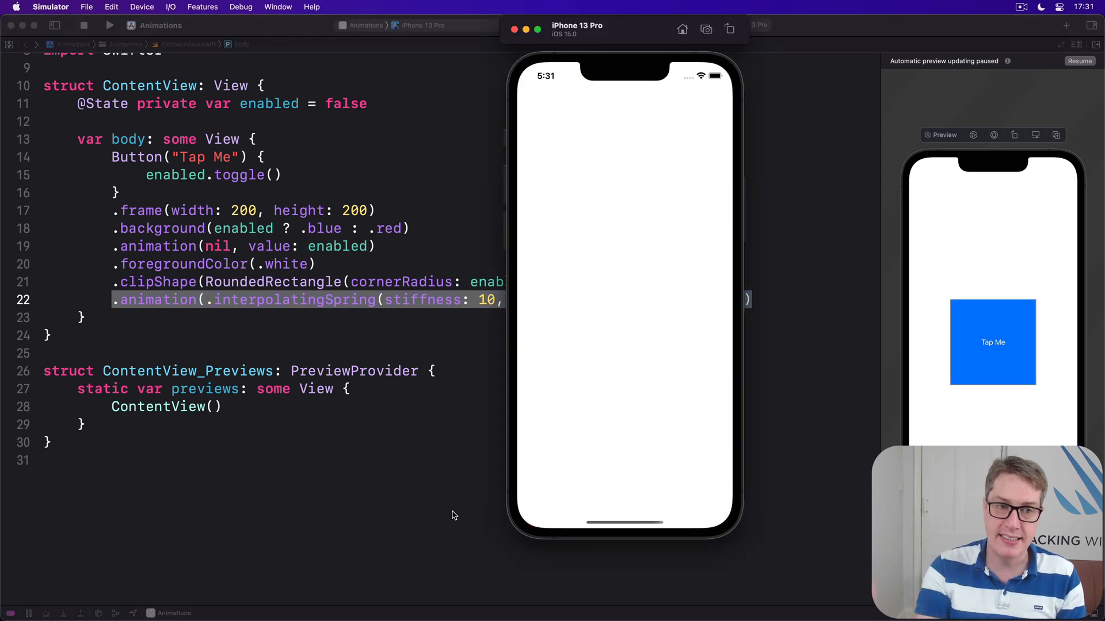
- Tap the 'Tap Me' button six times, toggling red/blue instantly while the corners spring between shapes
click(624, 299)
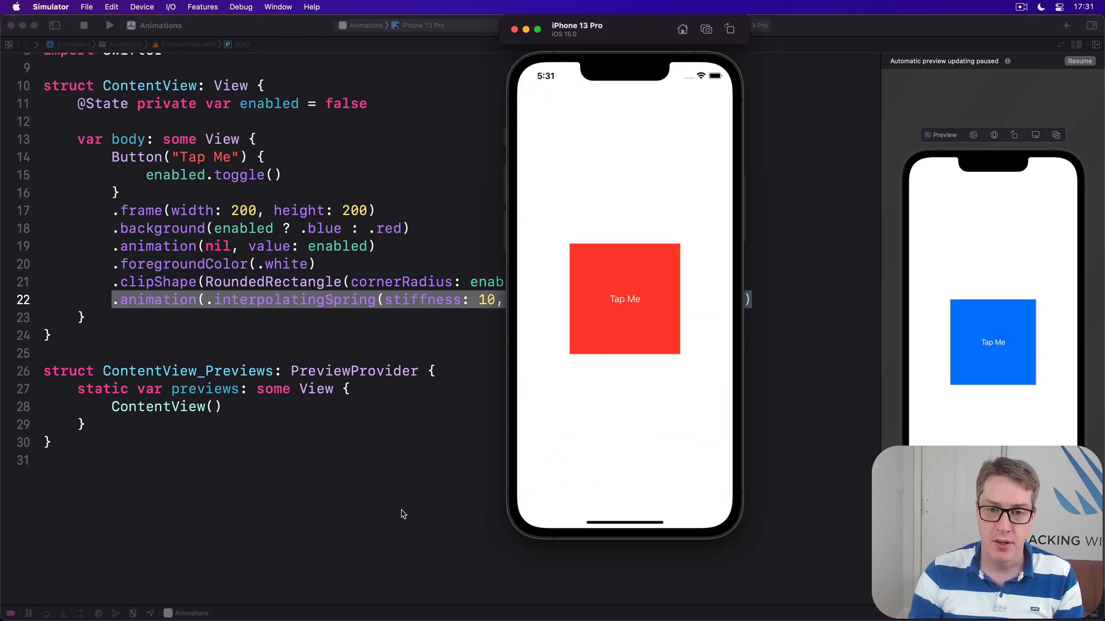
click(624, 299)
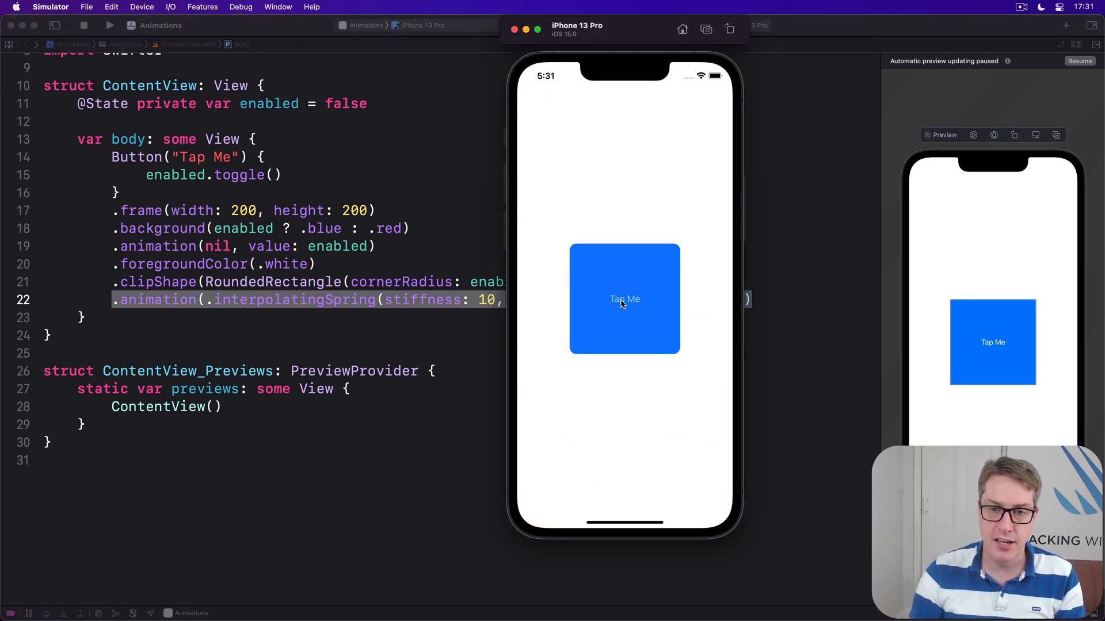
click(624, 299)
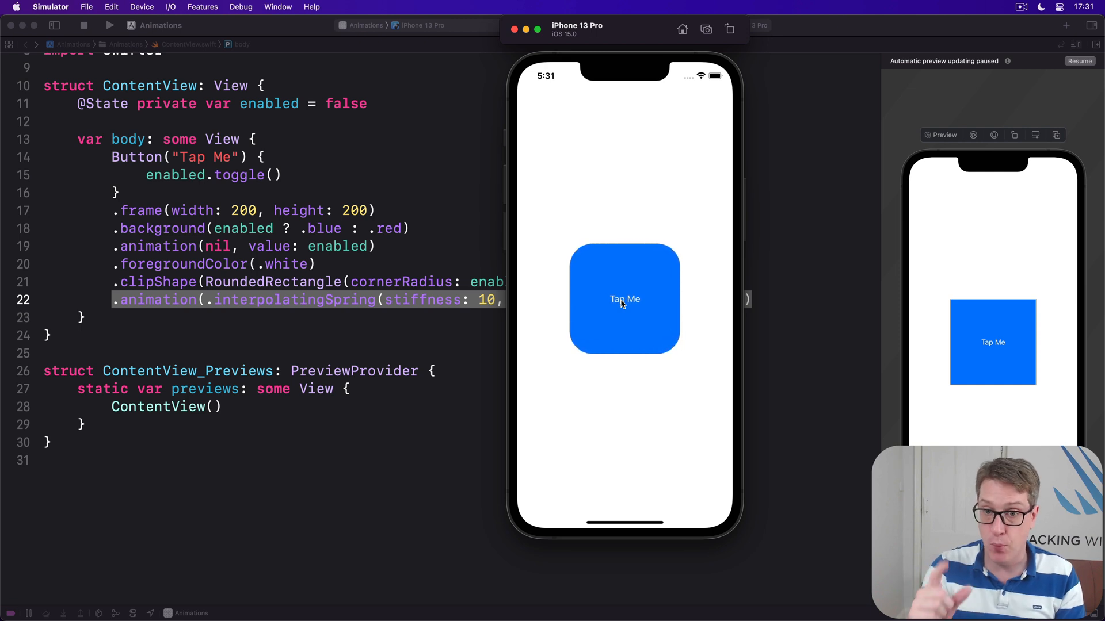
click(623, 299)
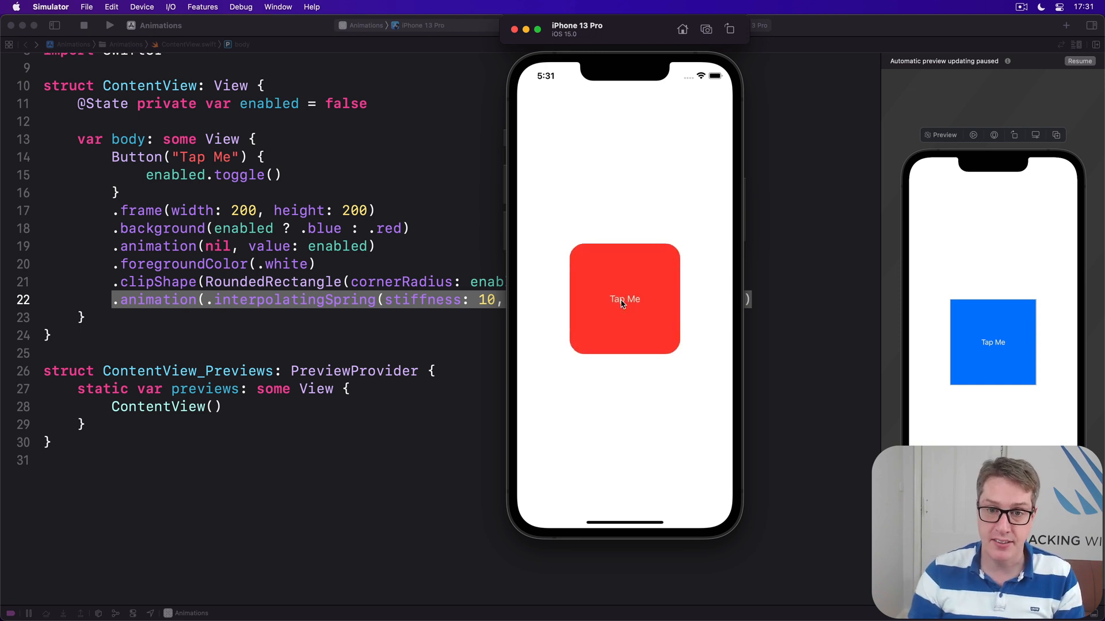
click(624, 299)
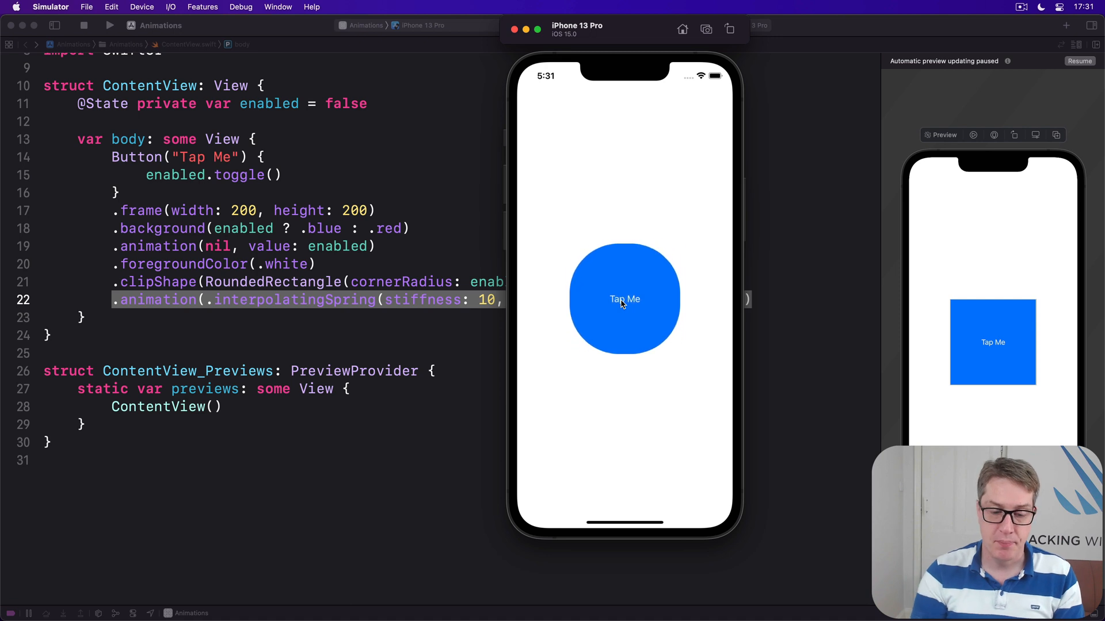
click(623, 299)
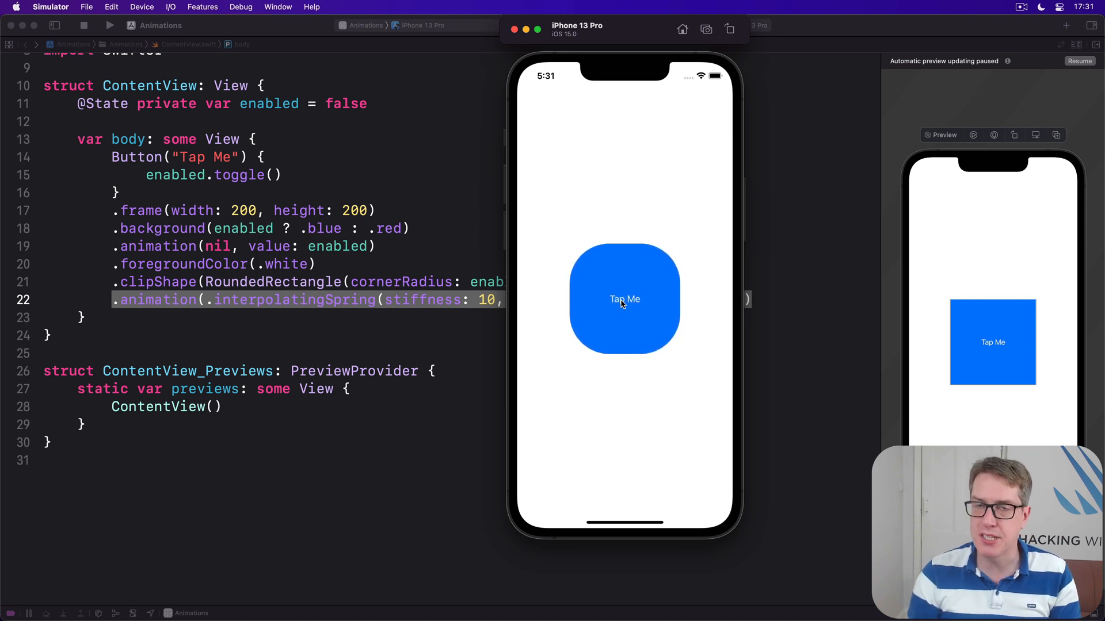